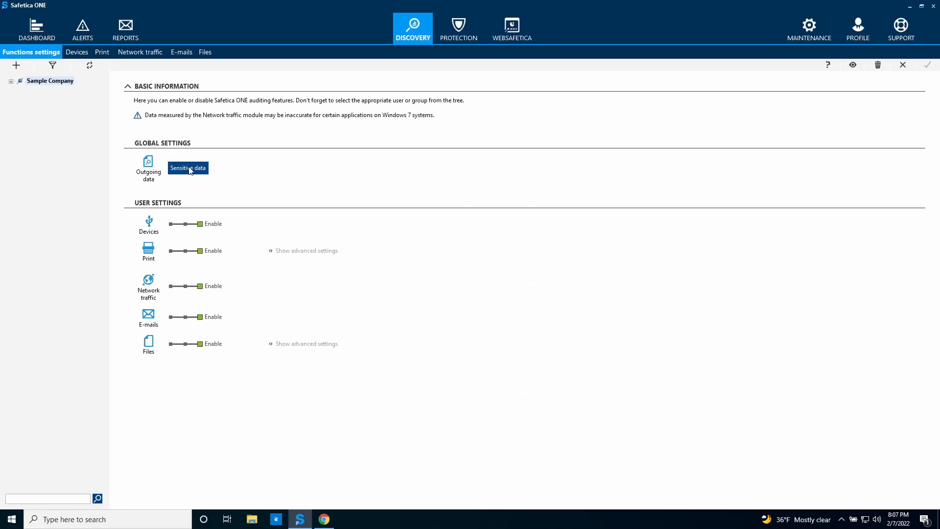
# Step: Create a new data category named 'Sensitive data' with the description 'IBAN and CCN'
pyautogui.click(188, 168)
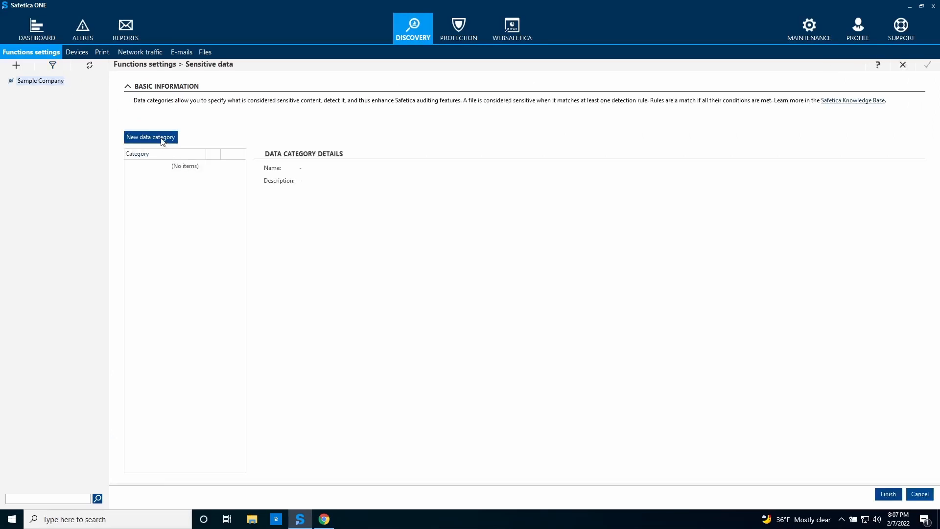
pyautogui.click(150, 137)
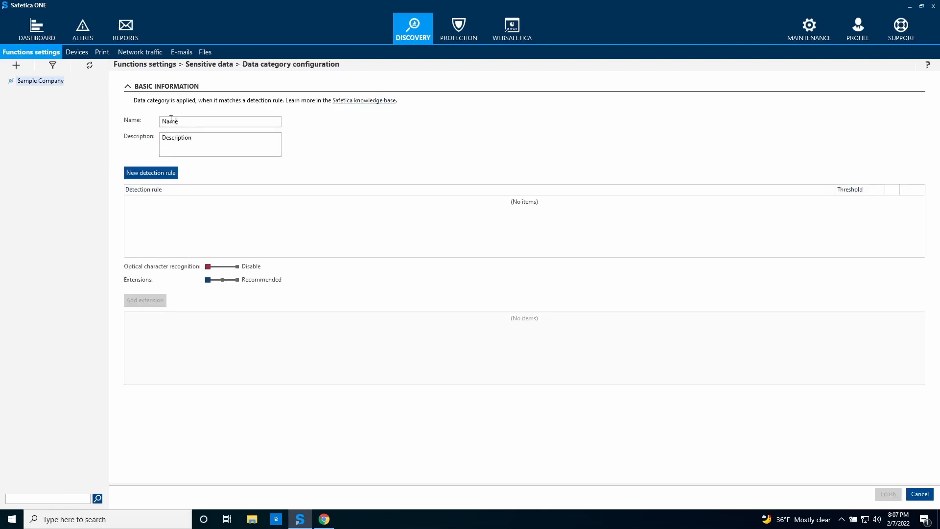
pyautogui.write('Sensitive data')
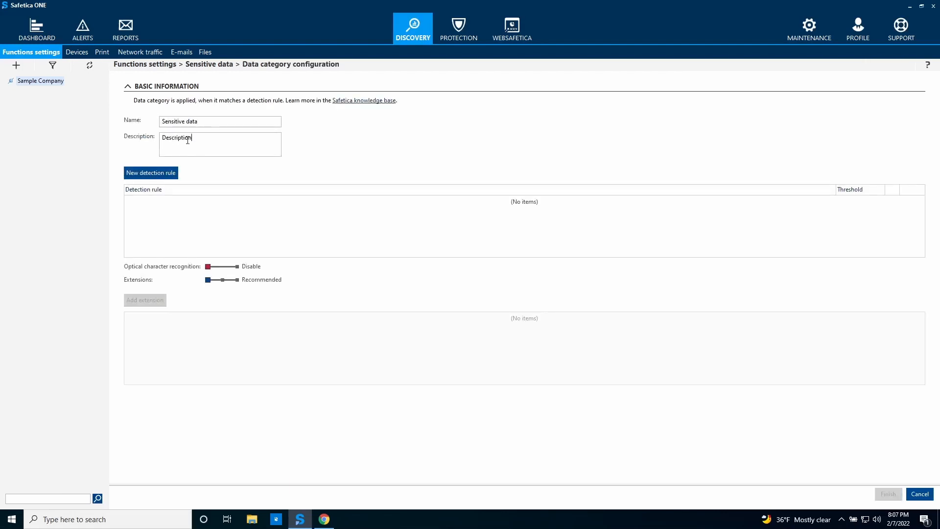
pyautogui.write('IBAN and CCN')
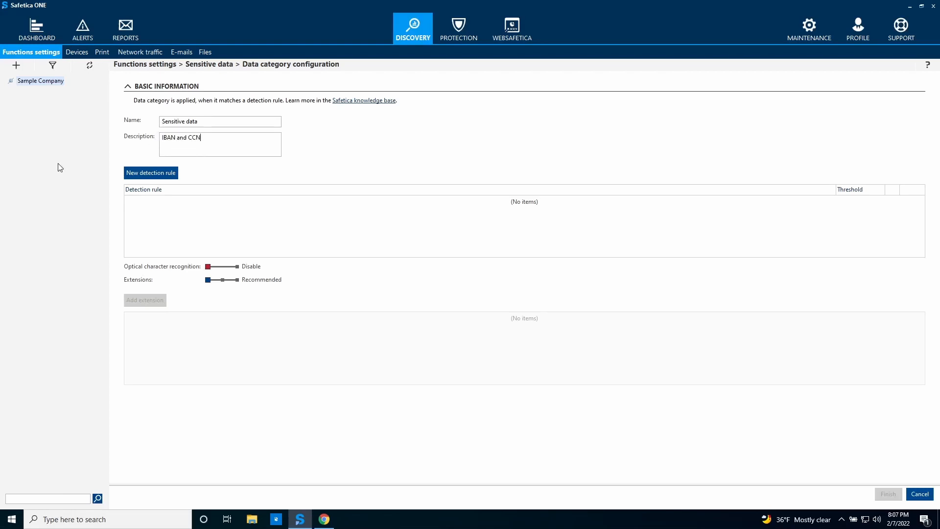
# Step: Add a Credit card numbers detection rule with threshold 1 to the category
pyautogui.click(150, 173)
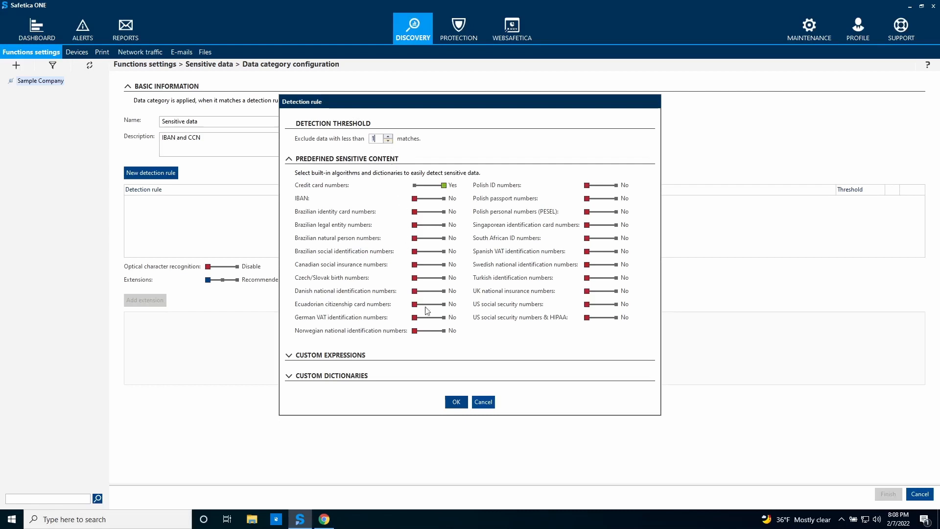
pyautogui.click(455, 402)
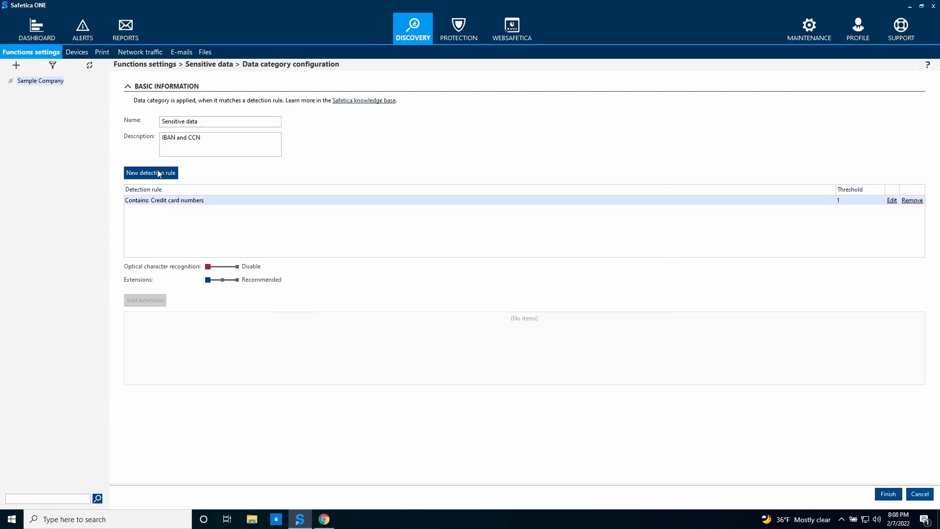
pyautogui.click(151, 173)
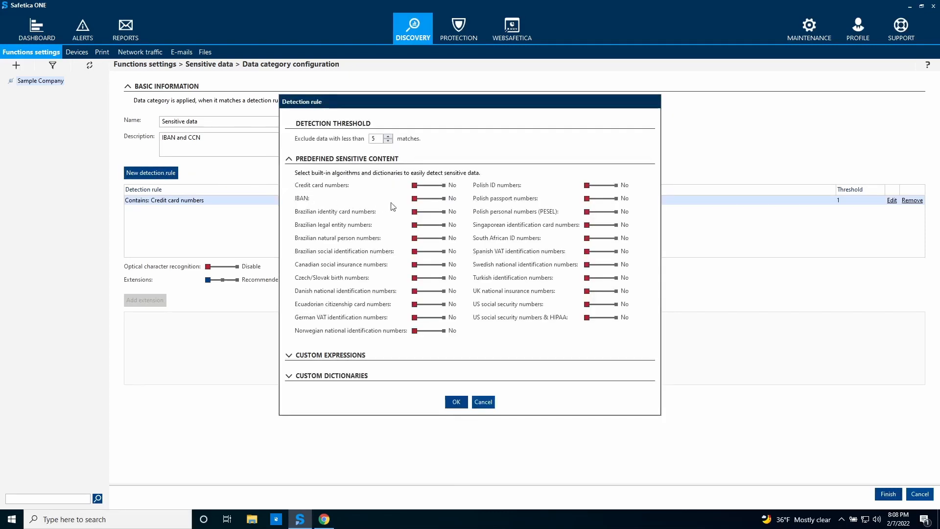
# Step: Enable IBAN detection with threshold 3 and save the second rule
pyautogui.click(427, 198)
pyautogui.write('3')
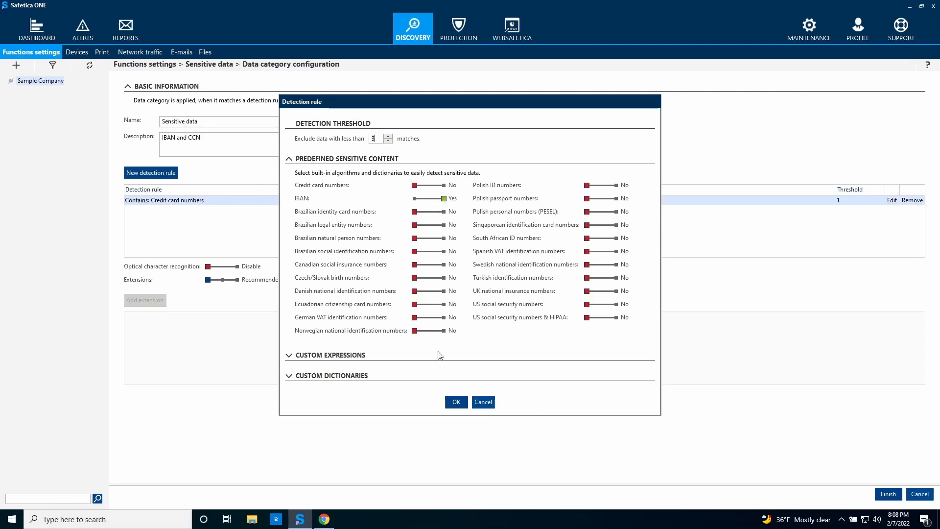
pyautogui.click(456, 401)
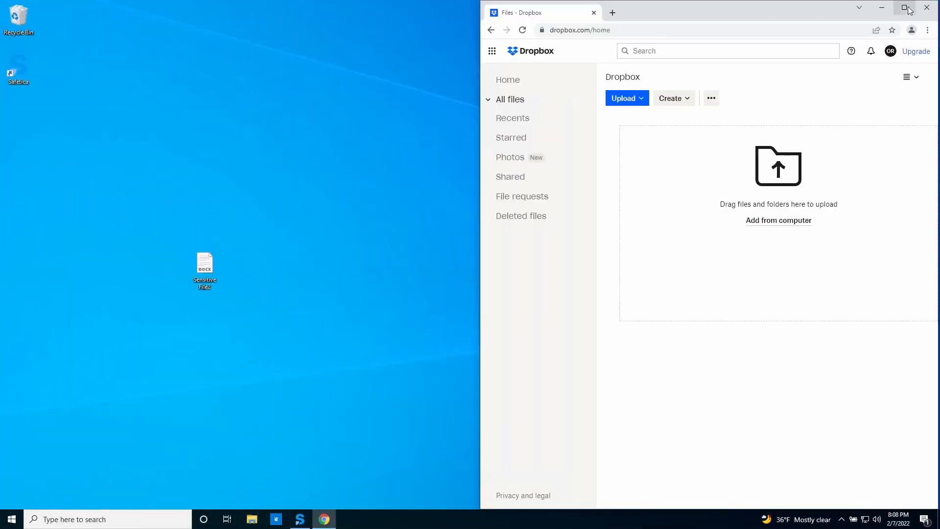
# Step: Open Sensitive File2 from the desktop in WordPad, showing two card numbers
pyautogui.click(205, 271)
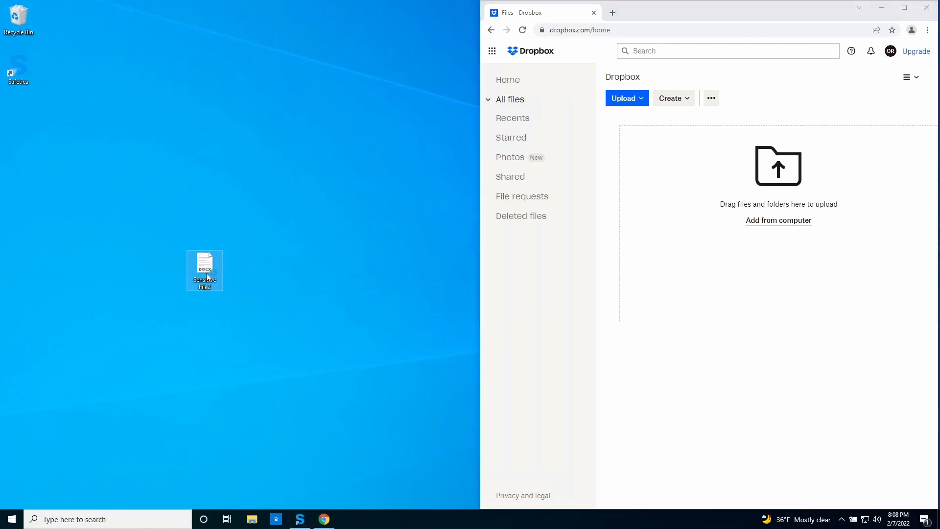
pyautogui.doubleClick(205, 270)
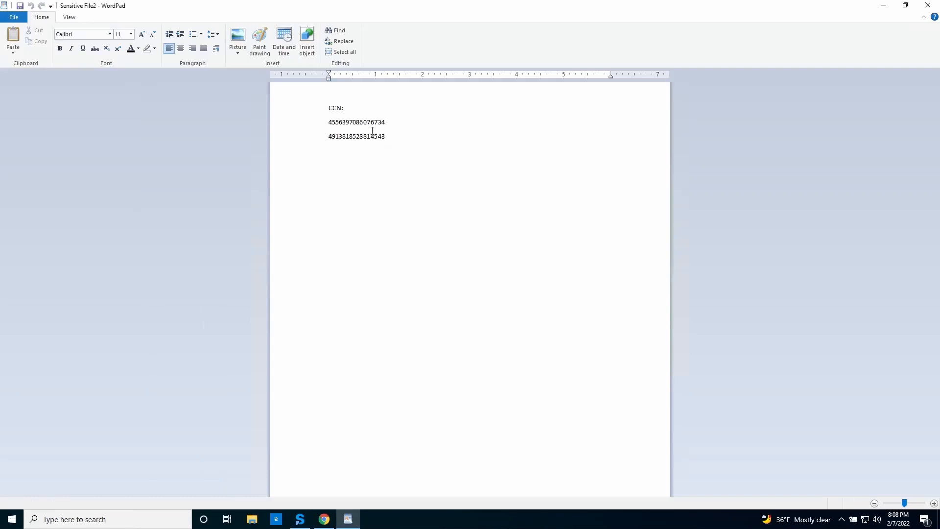
# Step: Close WordPad, upload Sensitive File2.docx to Dropbox, and view Safetica's Files records
pyautogui.click(344, 52)
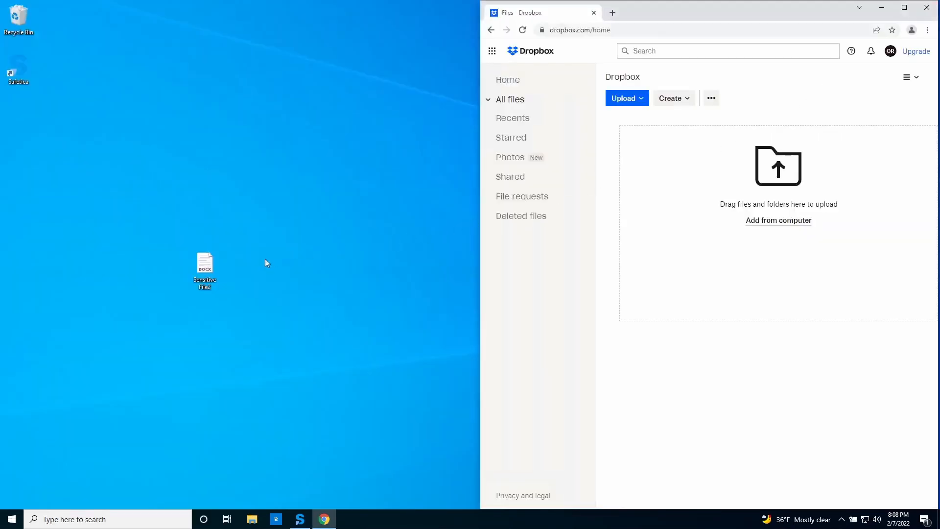
pyautogui.moveTo(204, 269); pyautogui.dragTo(351, 285)
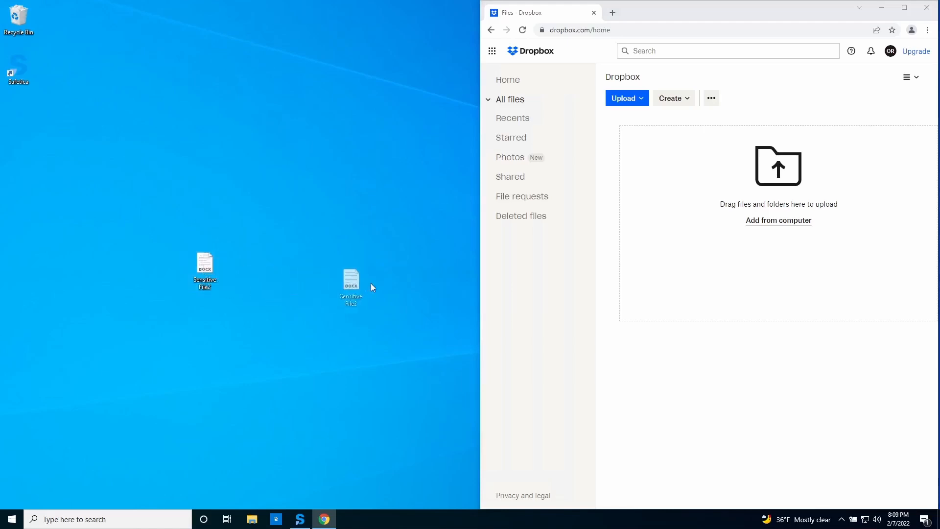
pyautogui.moveTo(351, 282); pyautogui.dragTo(699, 273)
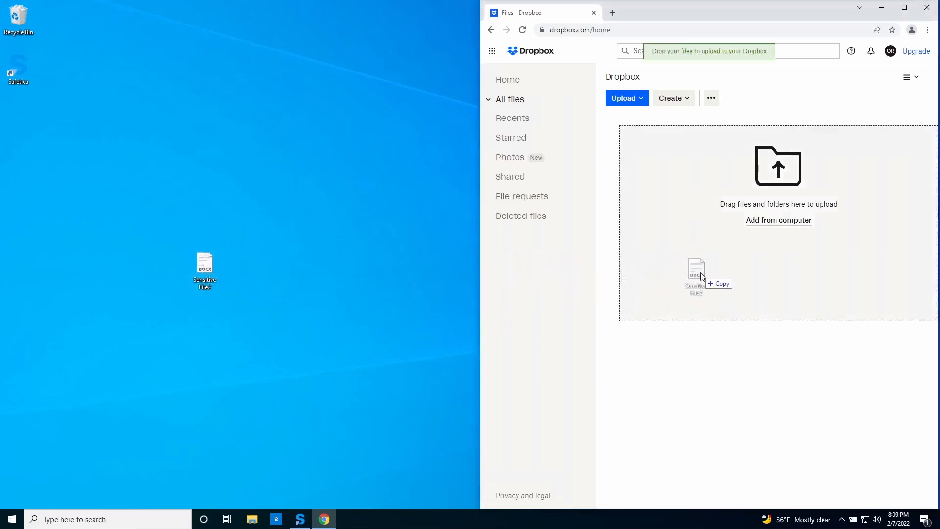
pyautogui.moveTo(204, 267); pyautogui.dragTo(702, 276)
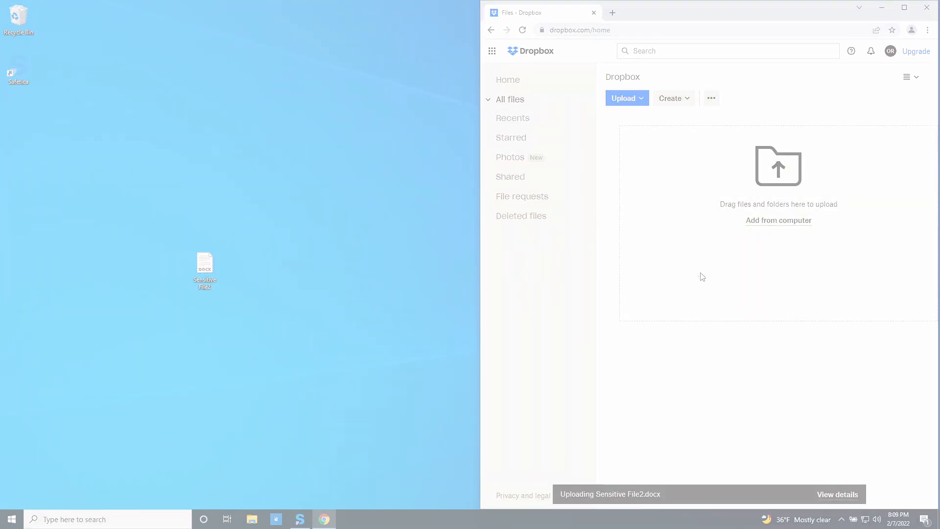
pyautogui.click(300, 519)
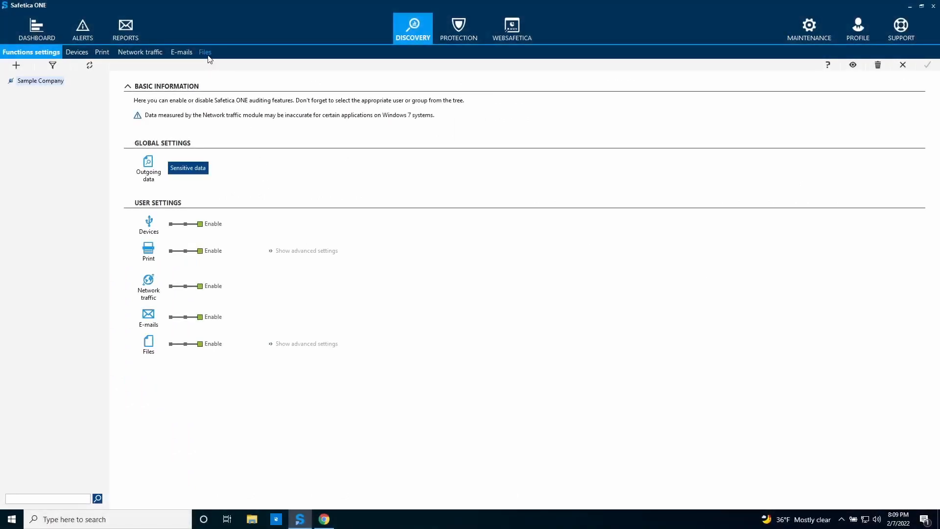
pyautogui.click(205, 52)
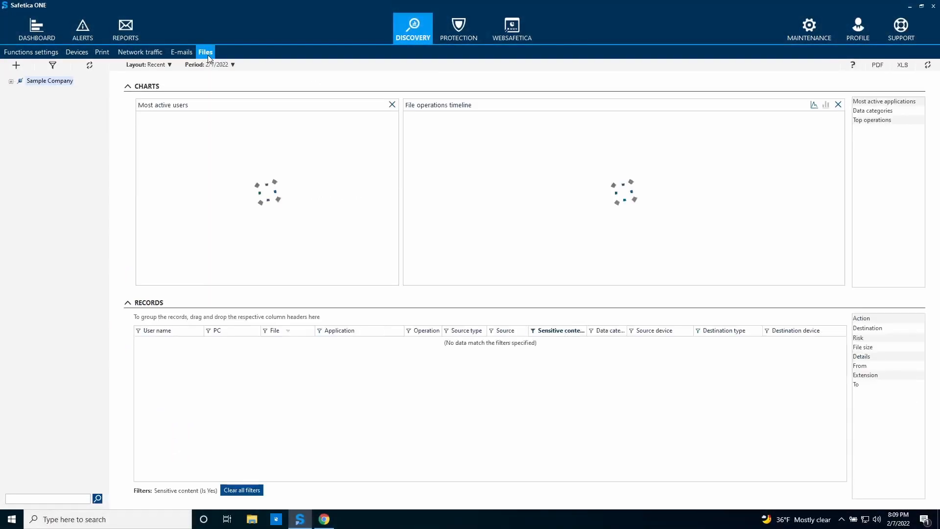